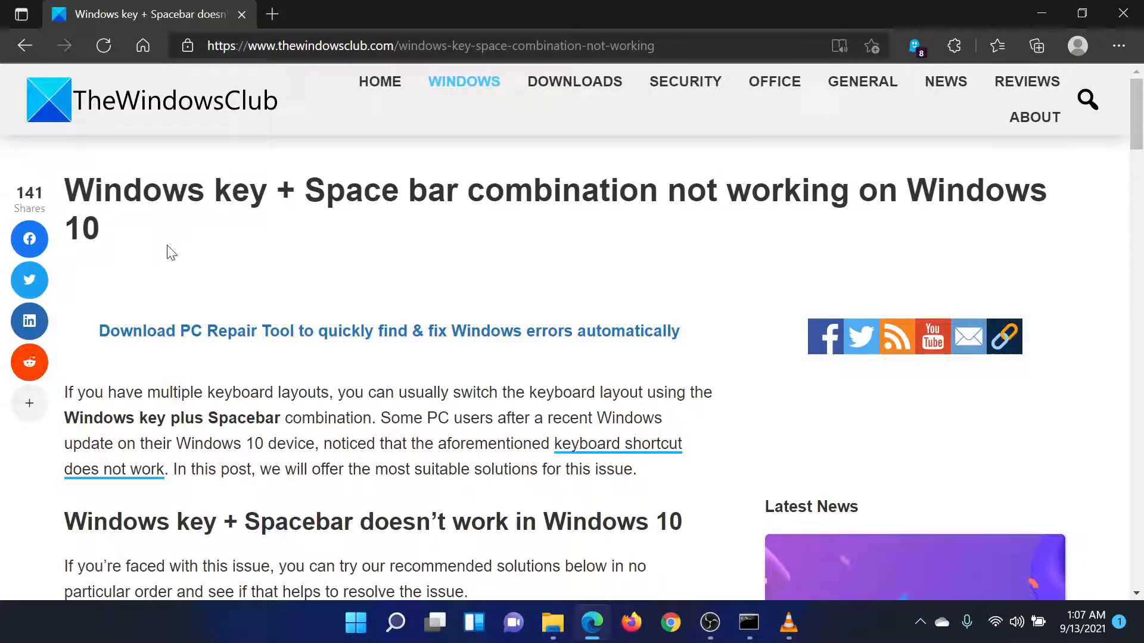
Scroll the TheWindowsClub article down to its numbered list of six suggested fixes
double_click(123, 190)
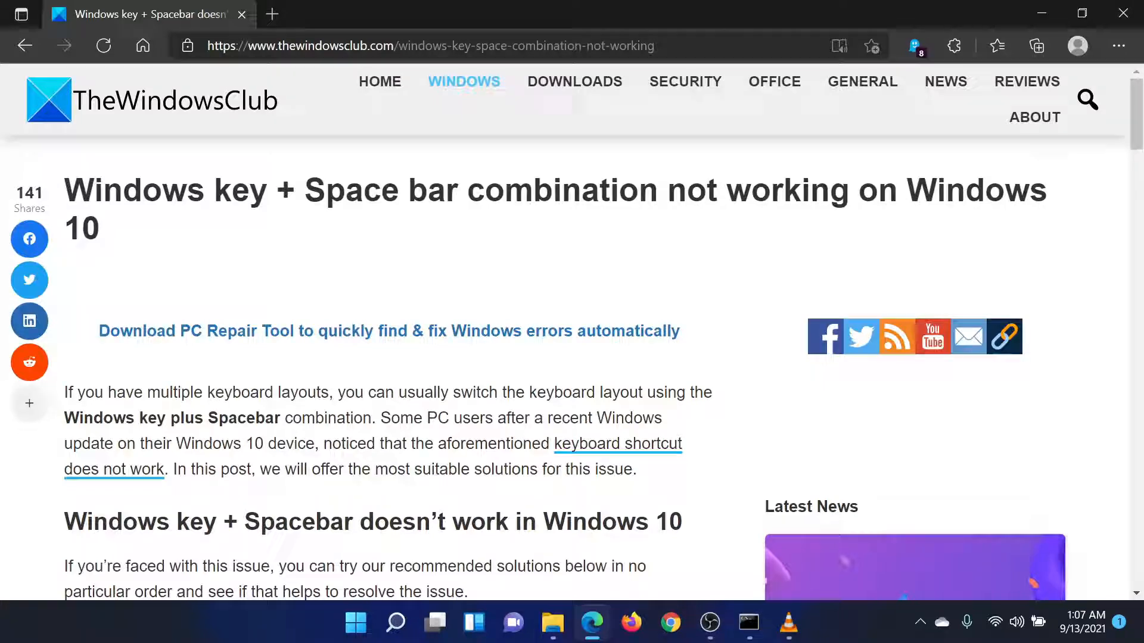
scroll("down", 3)
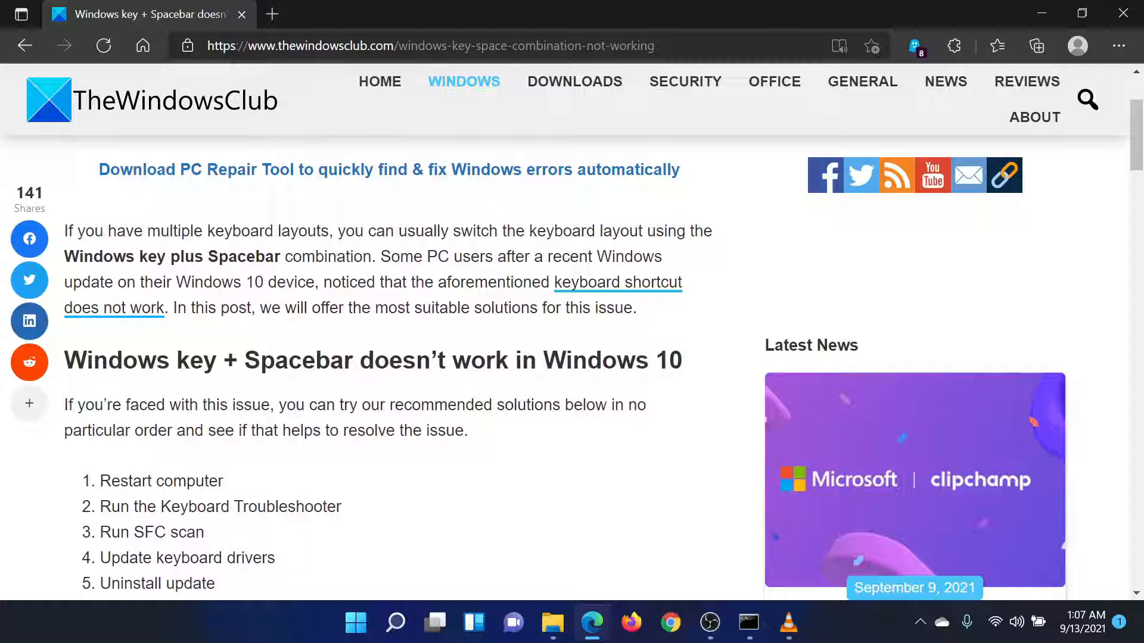
scroll("down", 3)
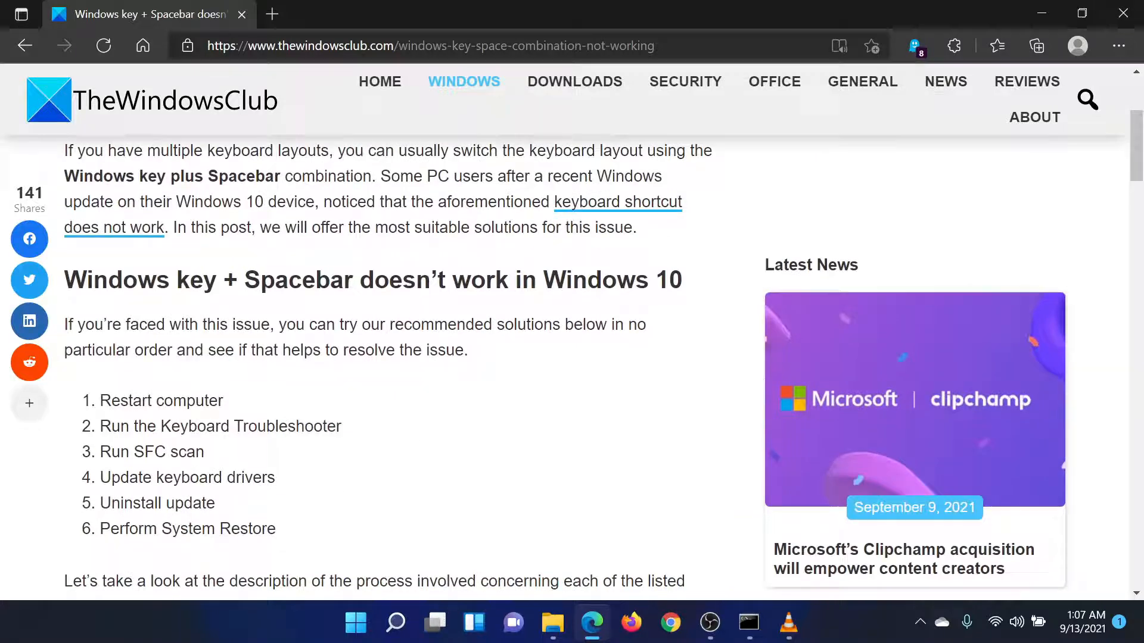
double_click(161, 401)
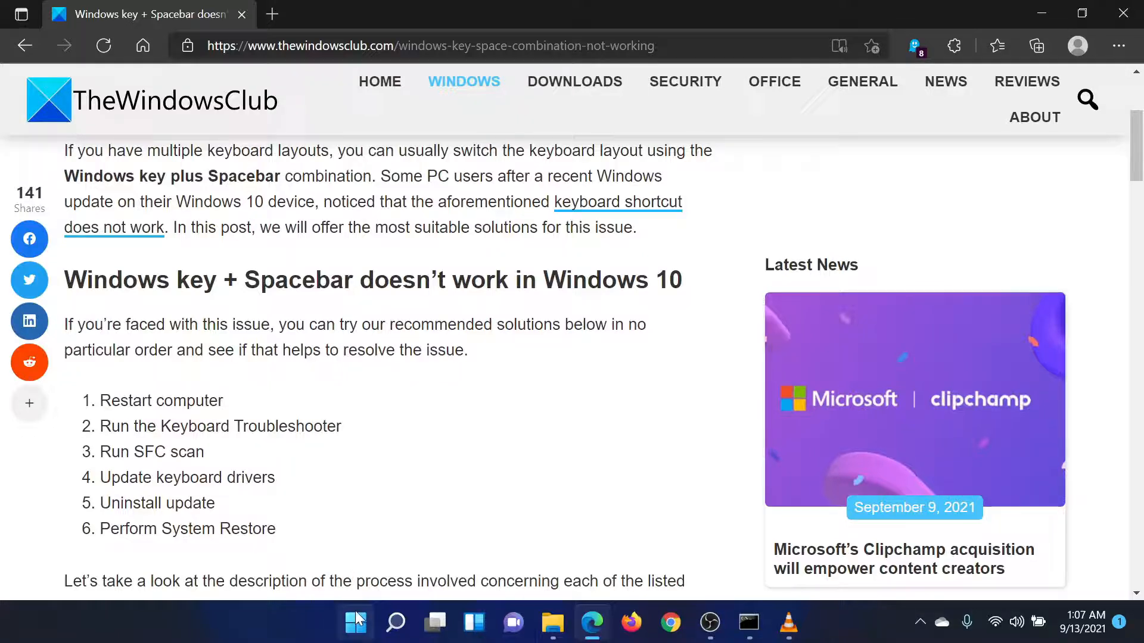
Reach Settings > System > Troubleshoot > Other troubleshooters, where the Keyboard troubleshooter is listed
right_click(355, 622)
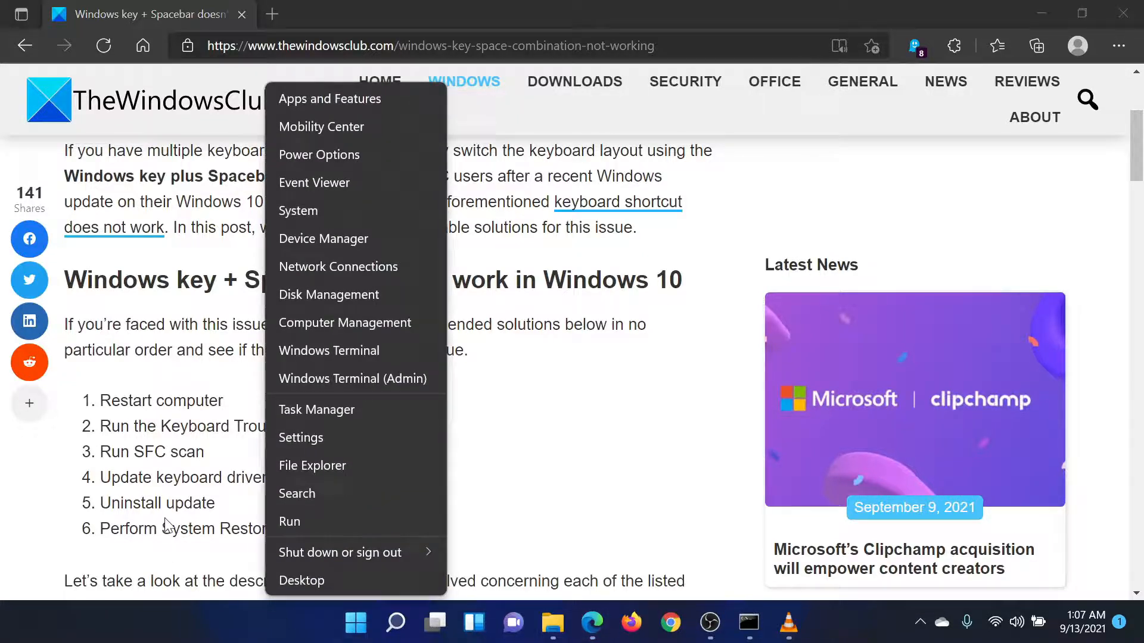
left_click(355, 623)
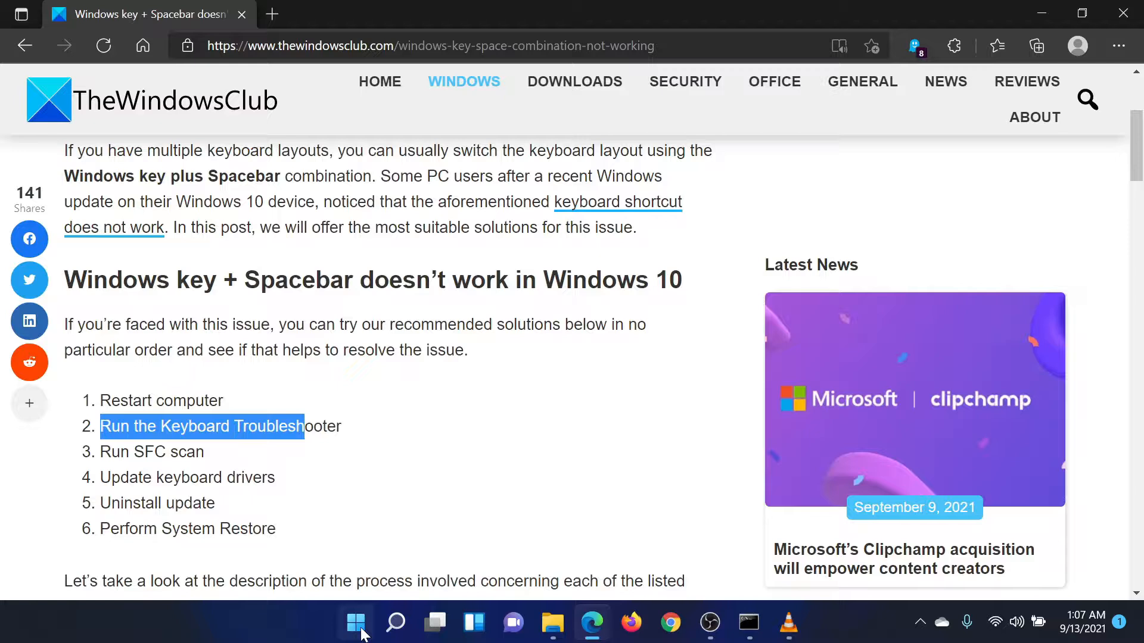
left_click(355, 622)
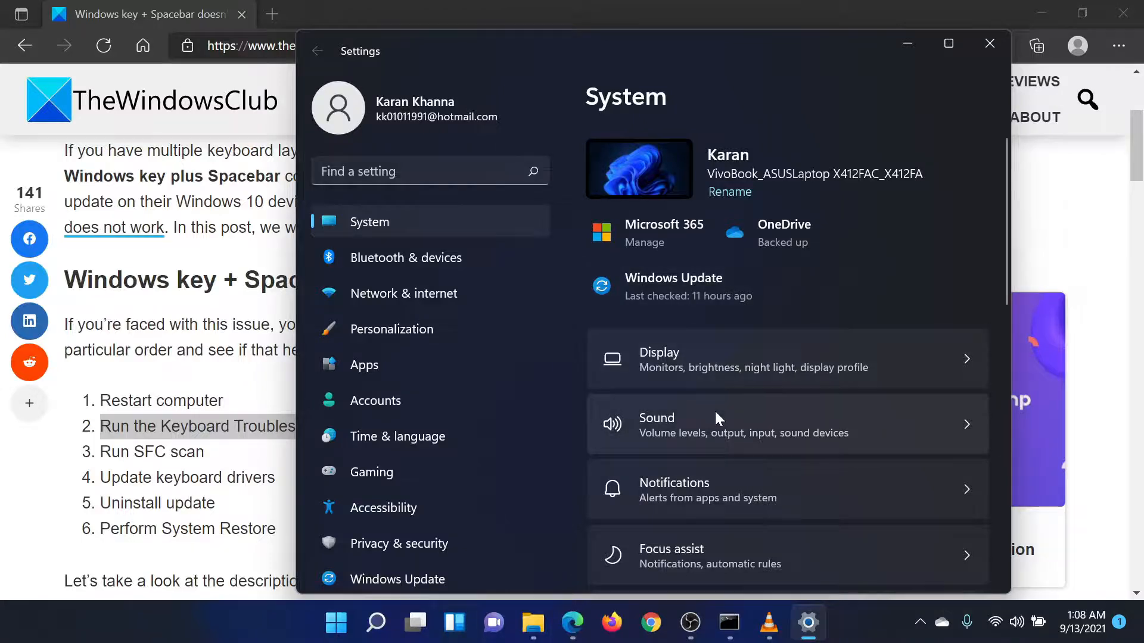
scroll("down", 3)
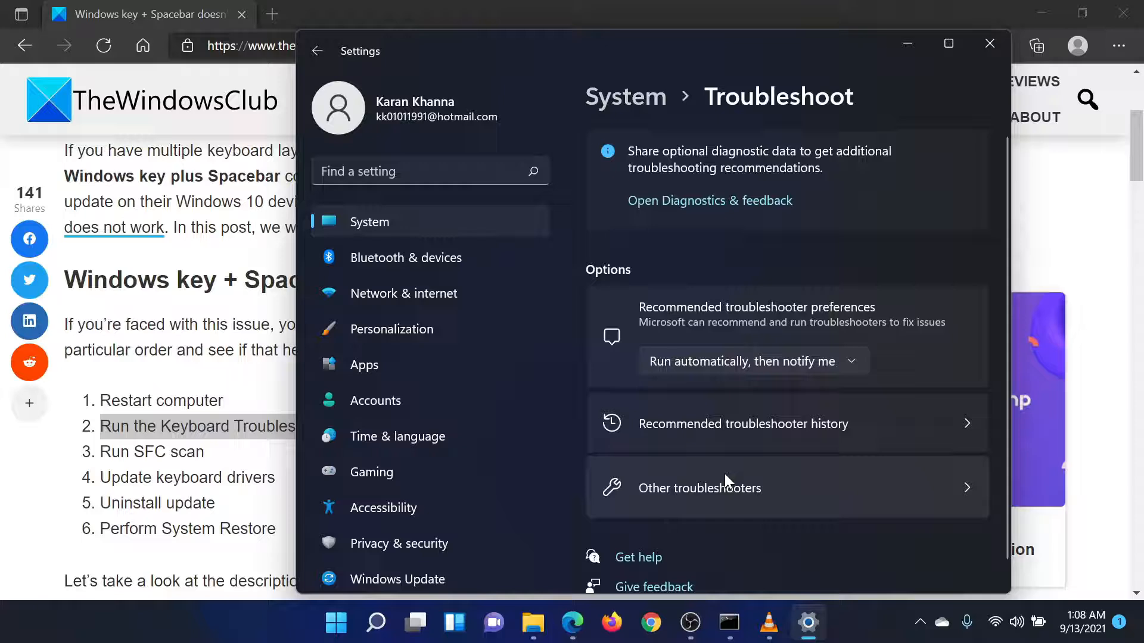
left_click(698, 488)
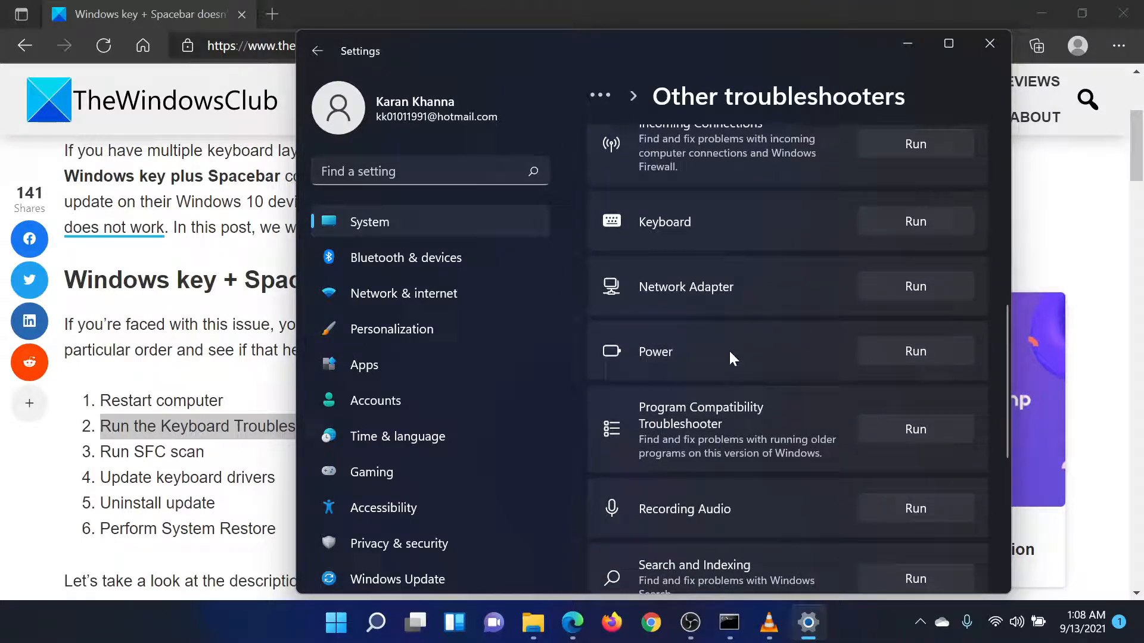
mouse_move(707, 234)
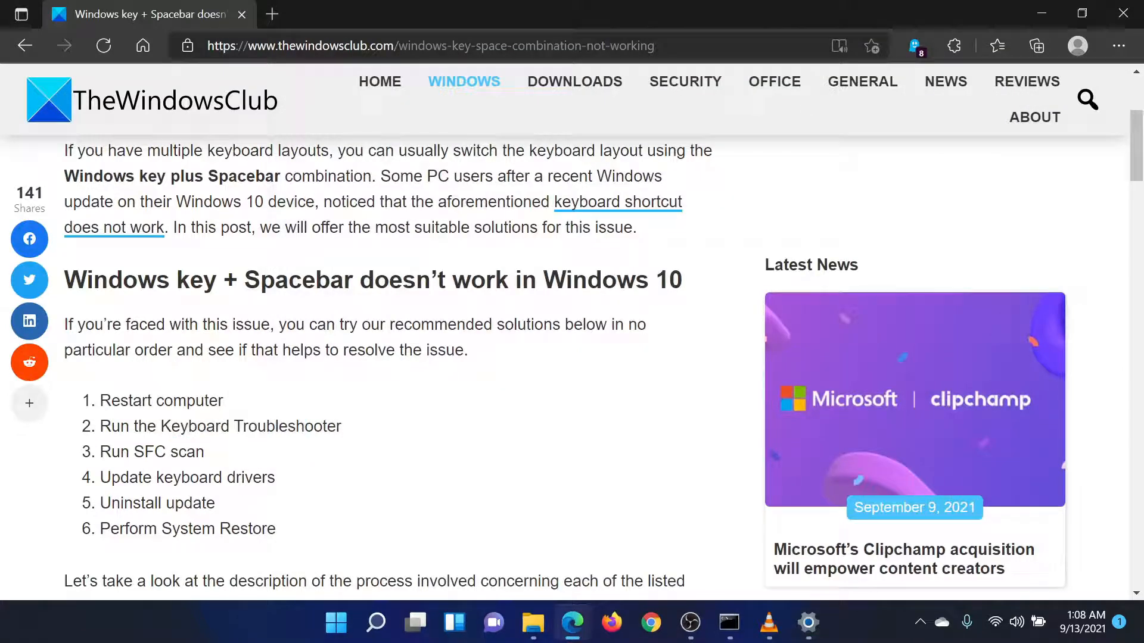
Highlight the article's Run SFC scan step, then start a Windows search for Command Prompt
left_click_drag(101, 450, 196, 451)
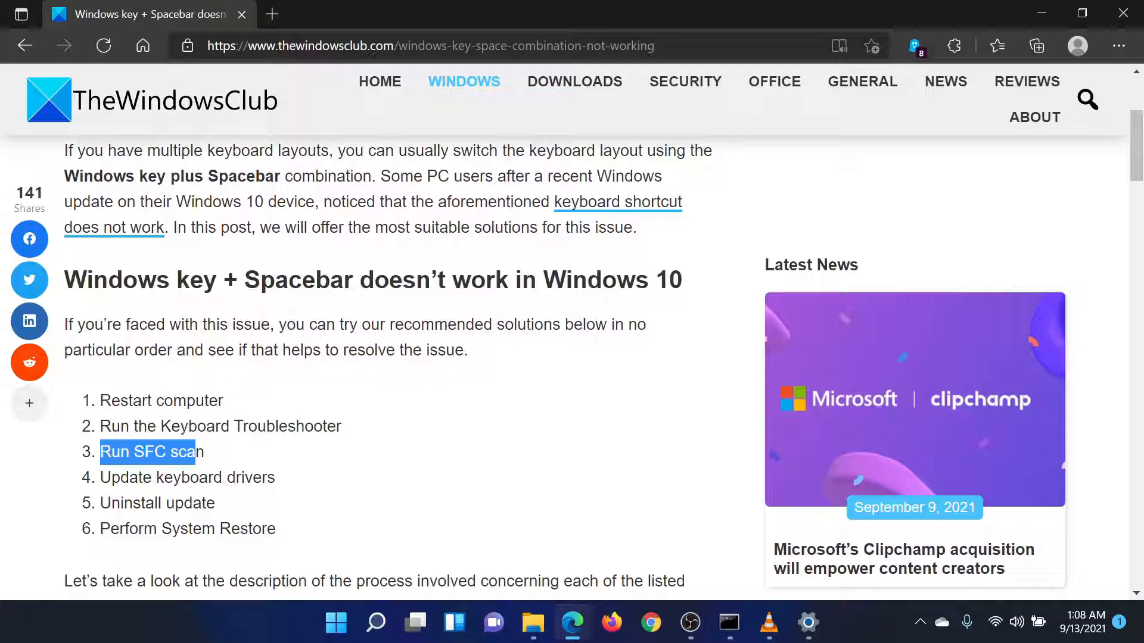
left_click(359, 558)
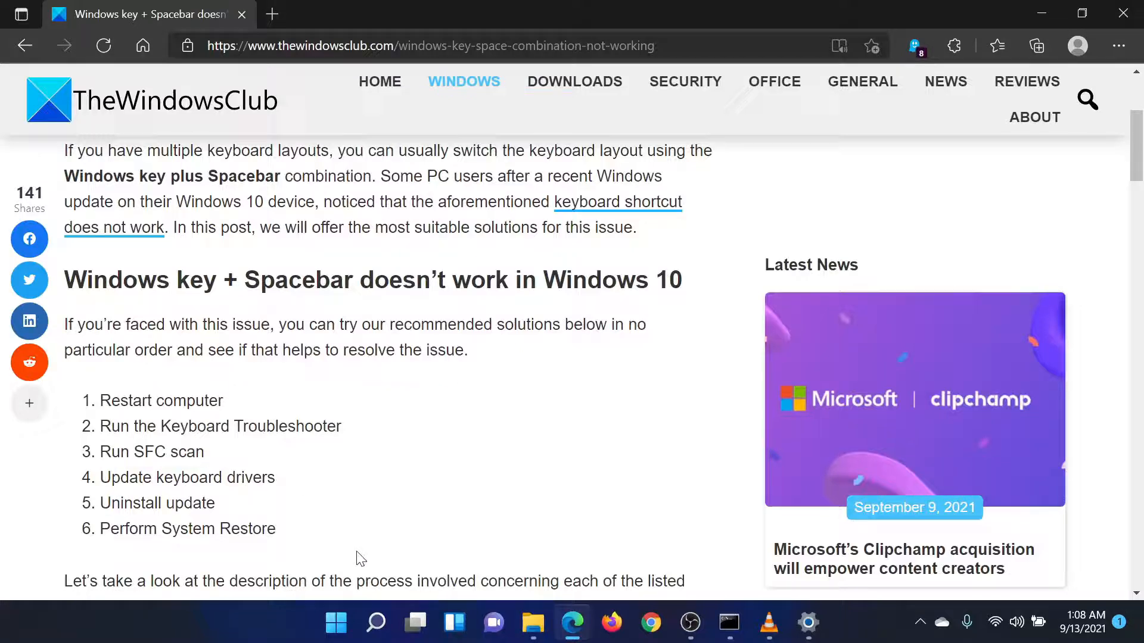
left_click(375, 623)
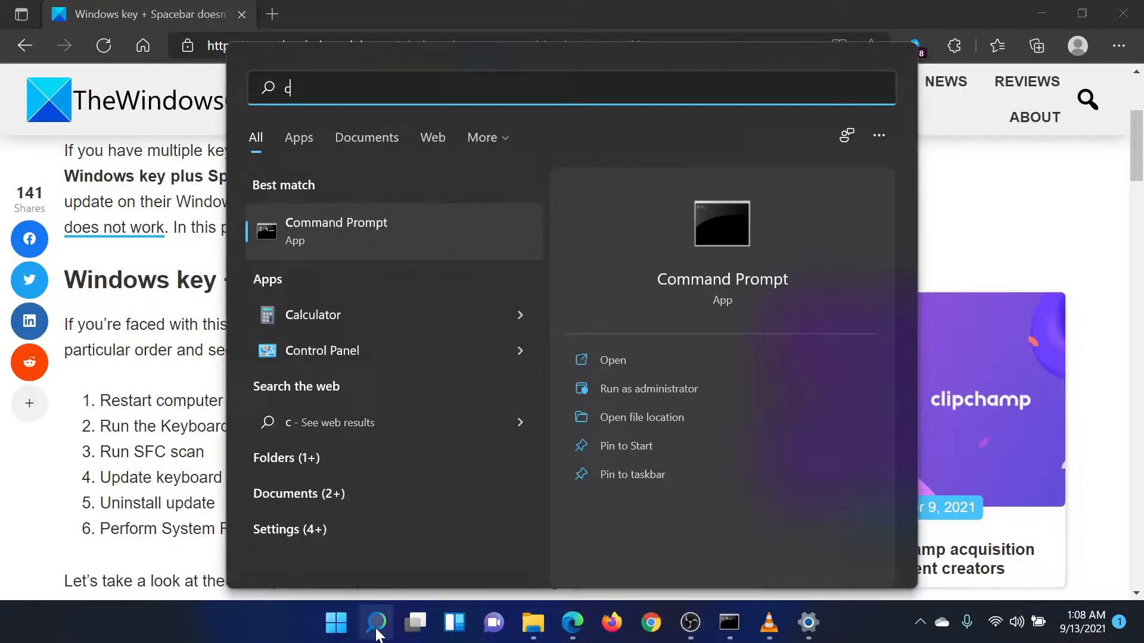
Launch Command Prompt as administrator and enter the sfc /scannow command
type("ommand")
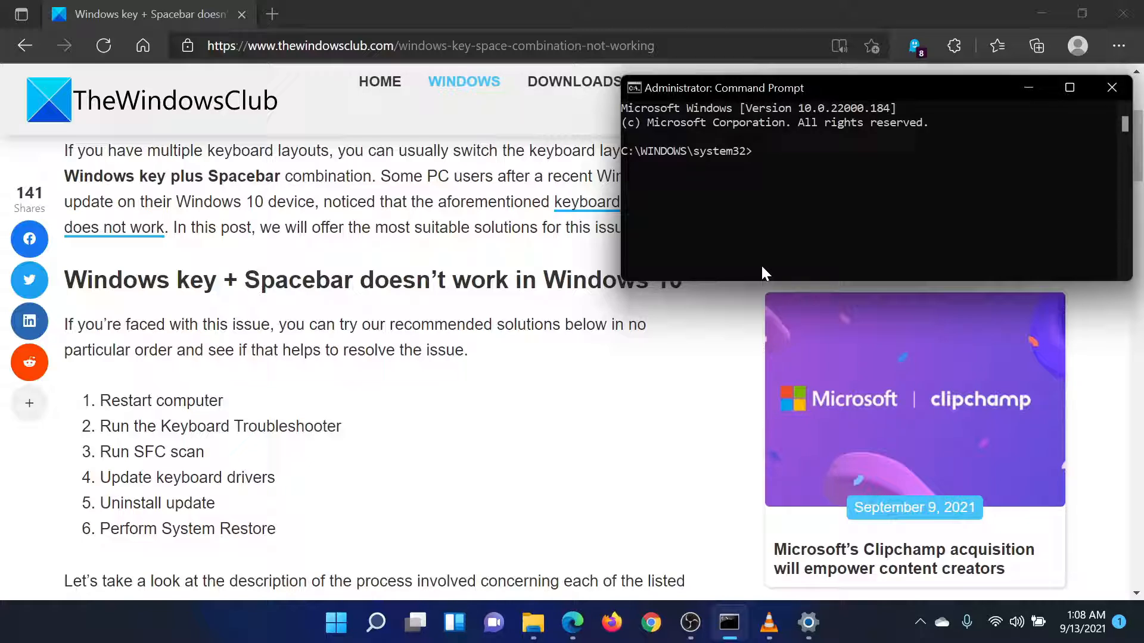
type("sfc /")
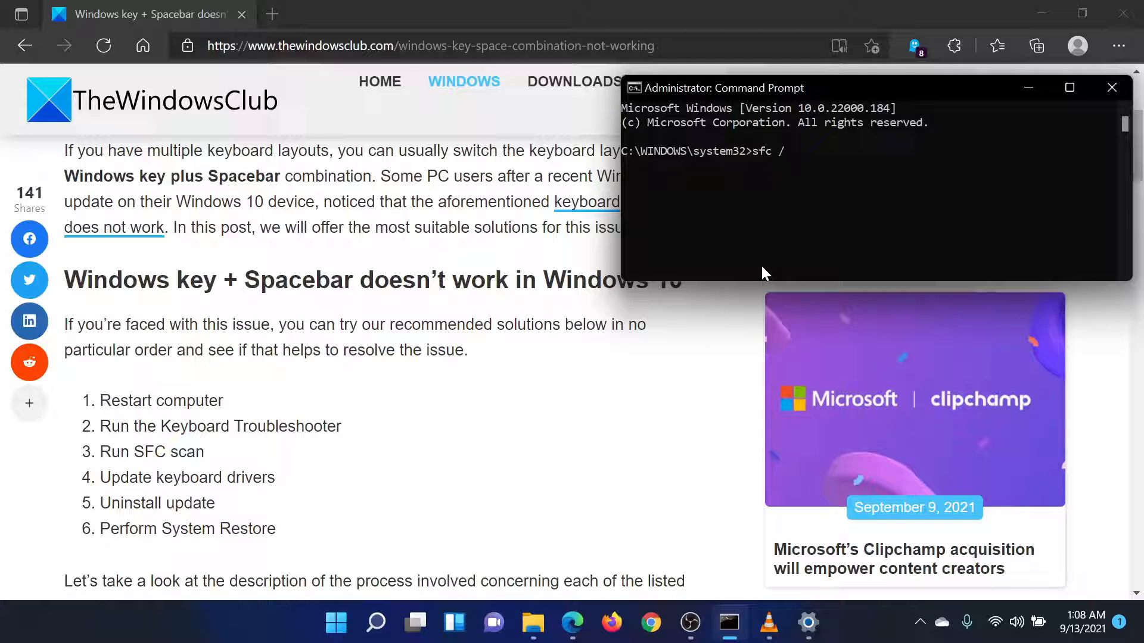
type("scanno")
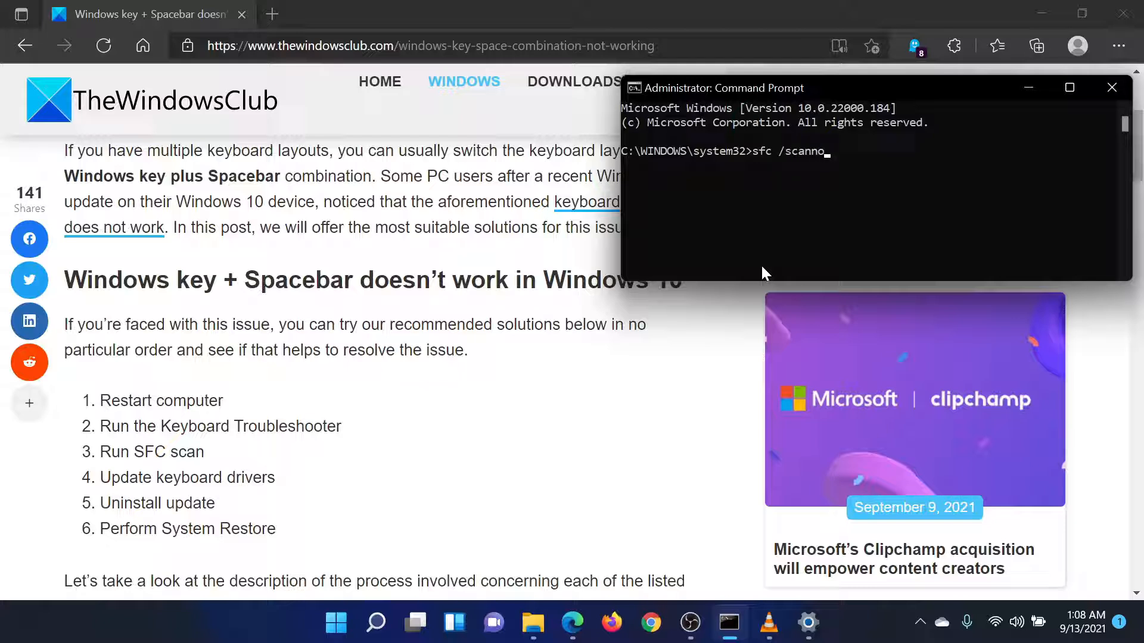
type("w")
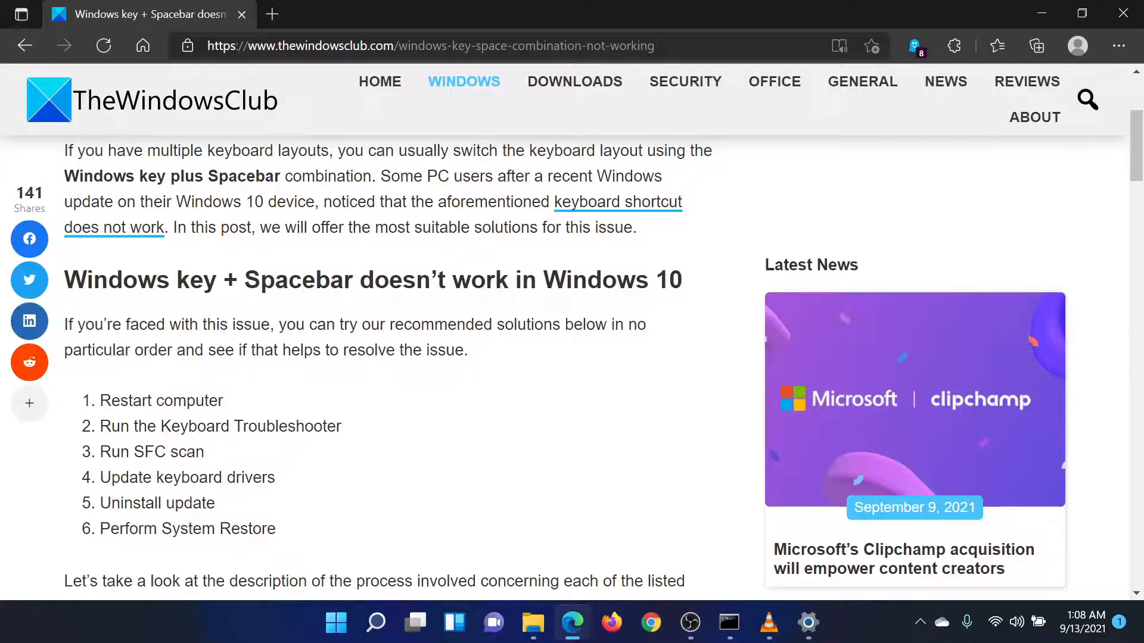
double_click(186, 476)
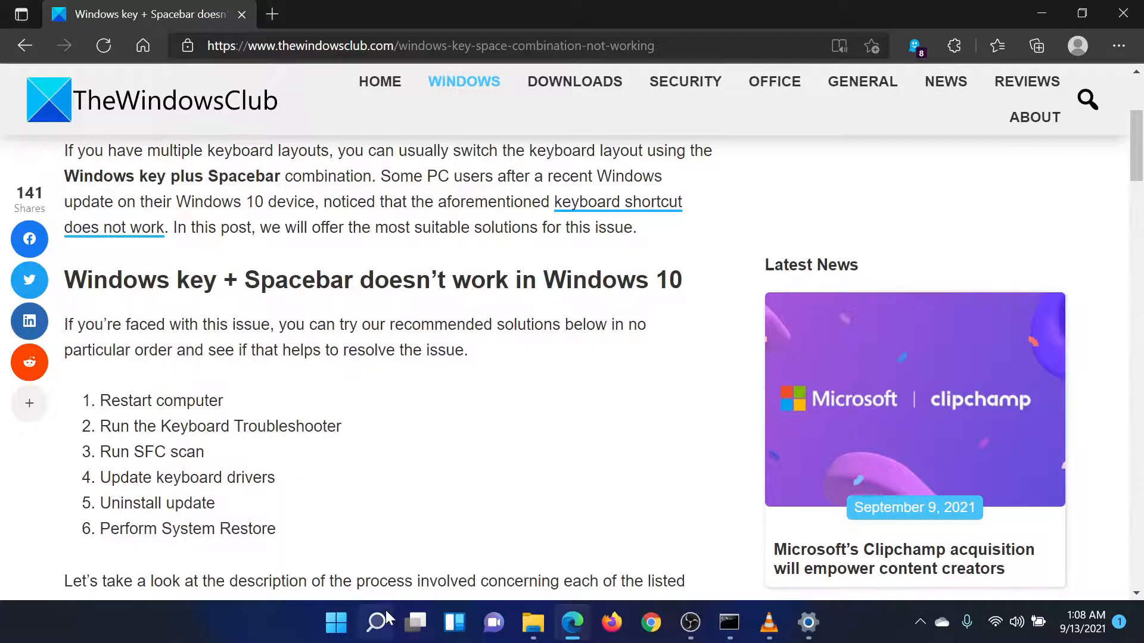
From Control Panel's Recovery page, launch System Restore offering the recommended 9/10/2021 restore point
left_click(377, 623)
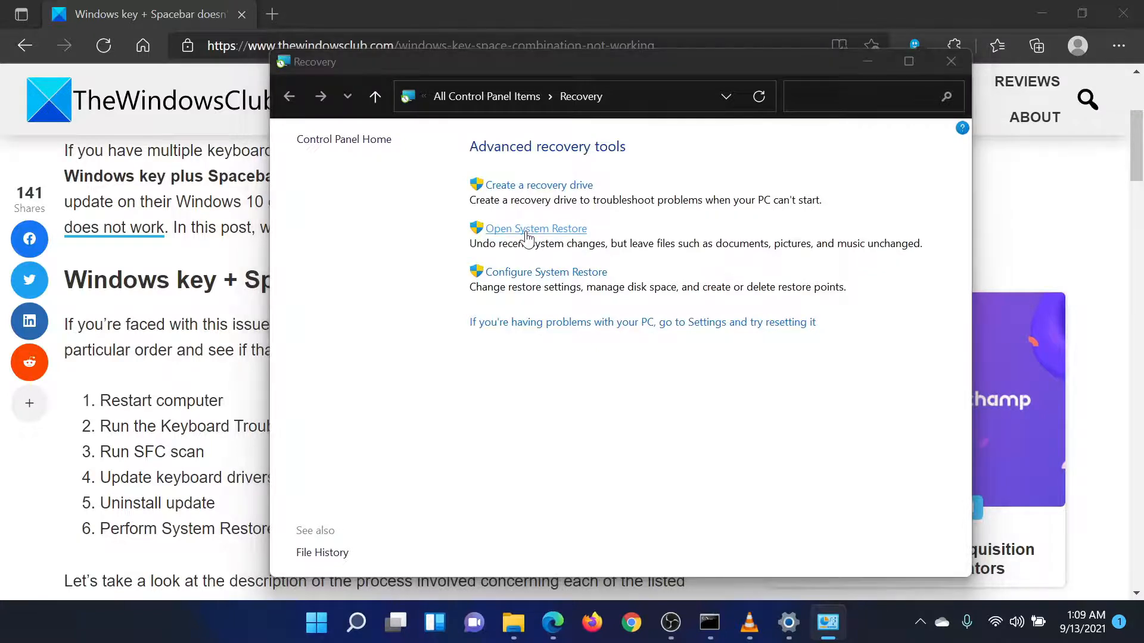
left_click(534, 229)
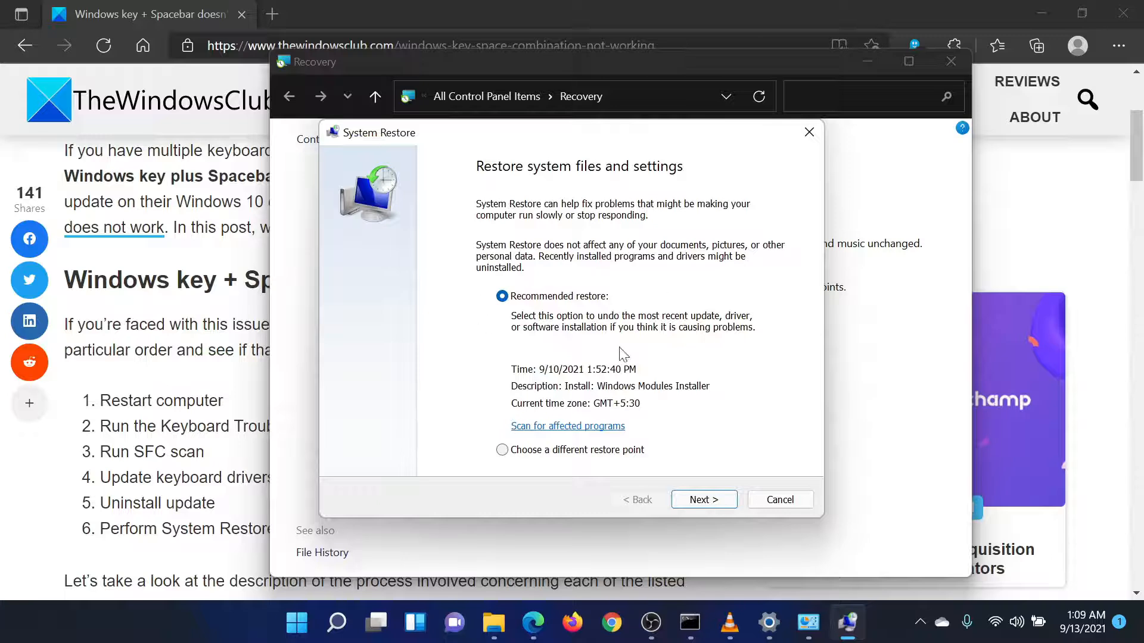
mouse_move(724, 478)
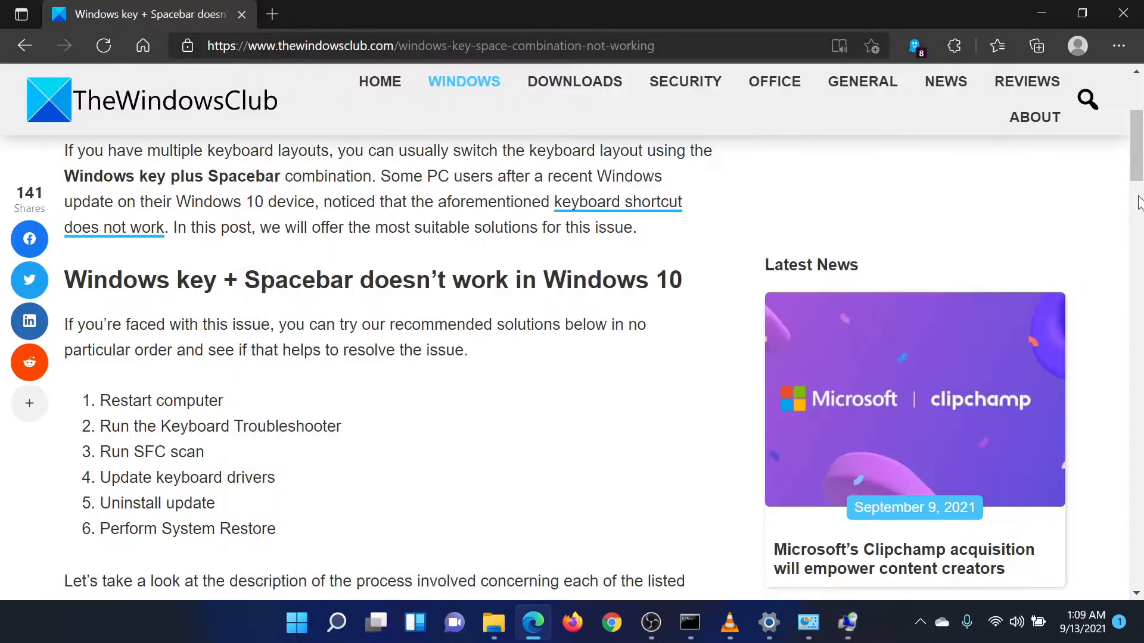
Scroll back up to the article's headline and introductory paragraph
scroll("up", 3)
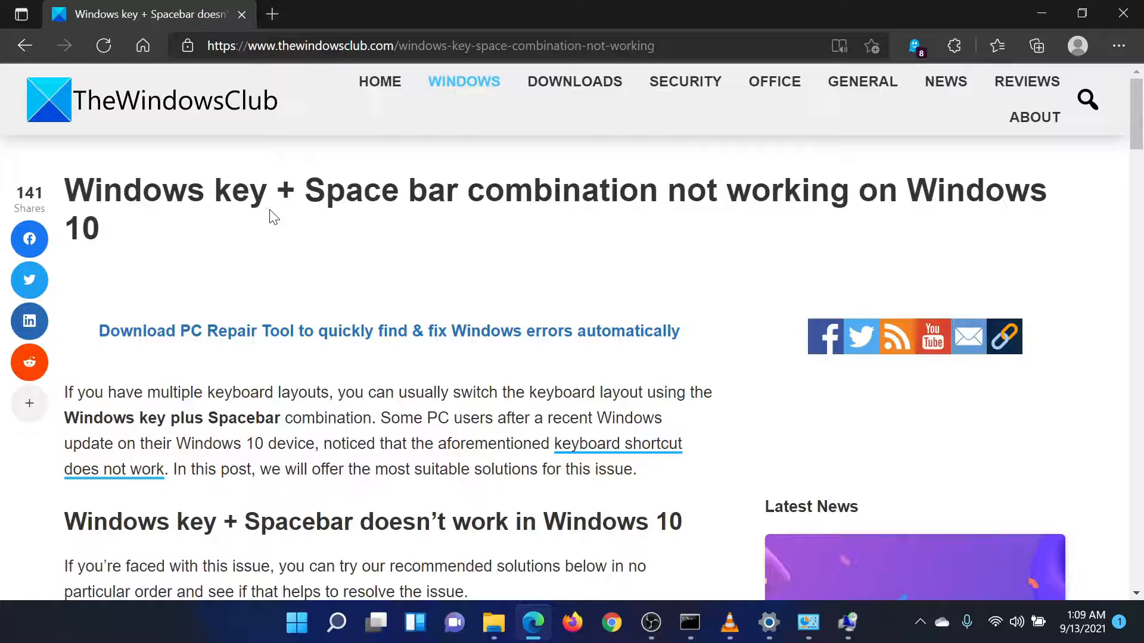
mouse_move(292, 242)
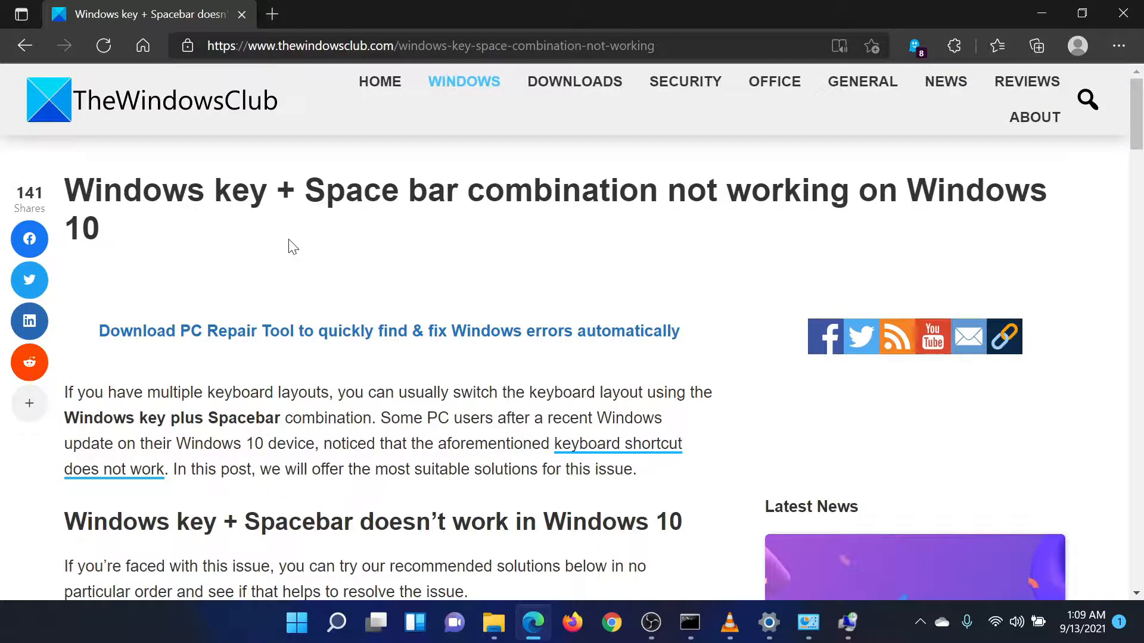
mouse_move(423, 347)
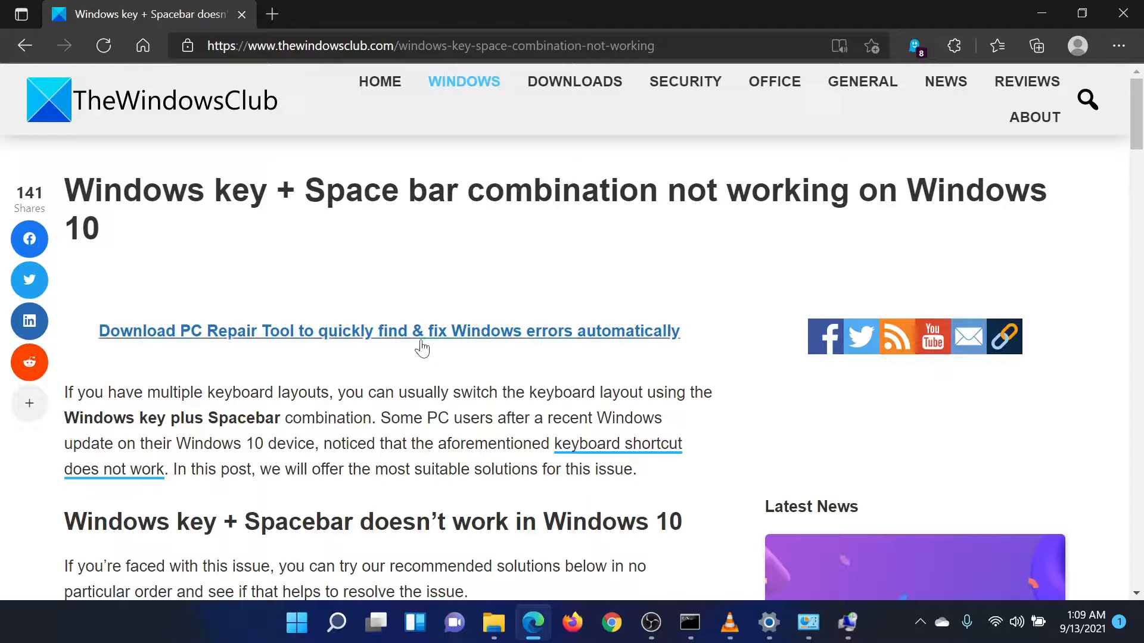